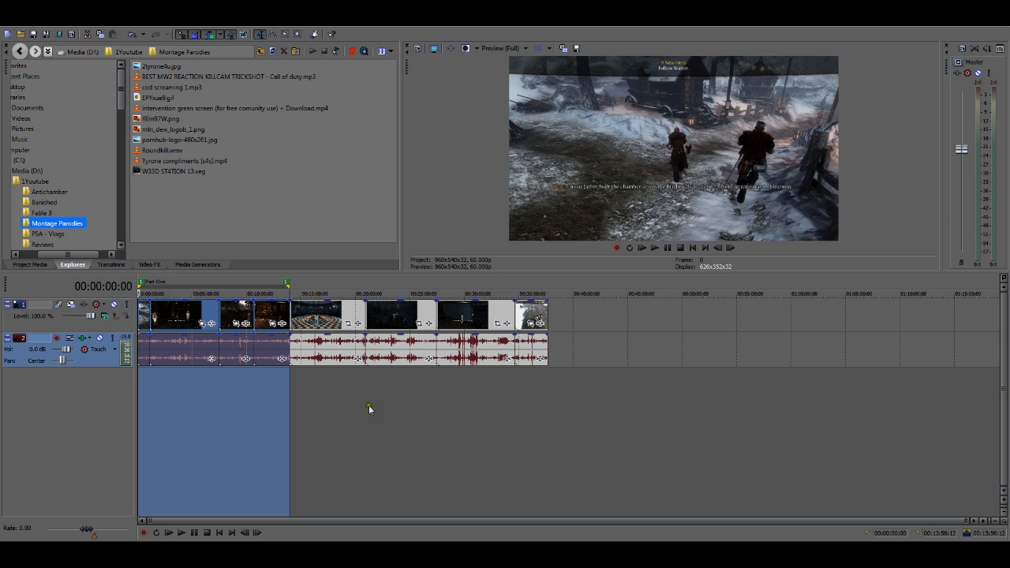
Clear the time selection so region markers can be added across the clips.
left_click(344, 281)
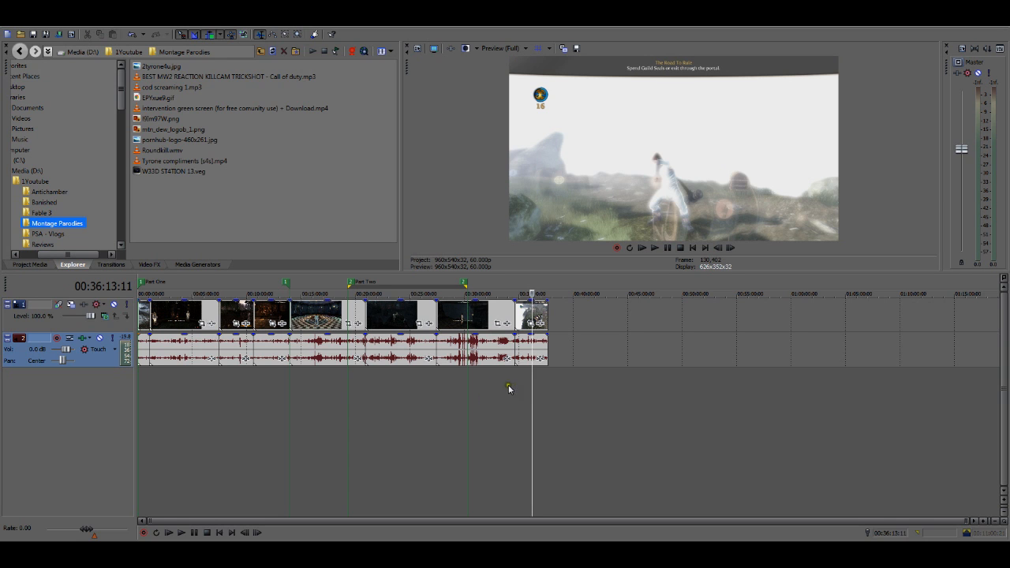
mouse_move(571, 389)
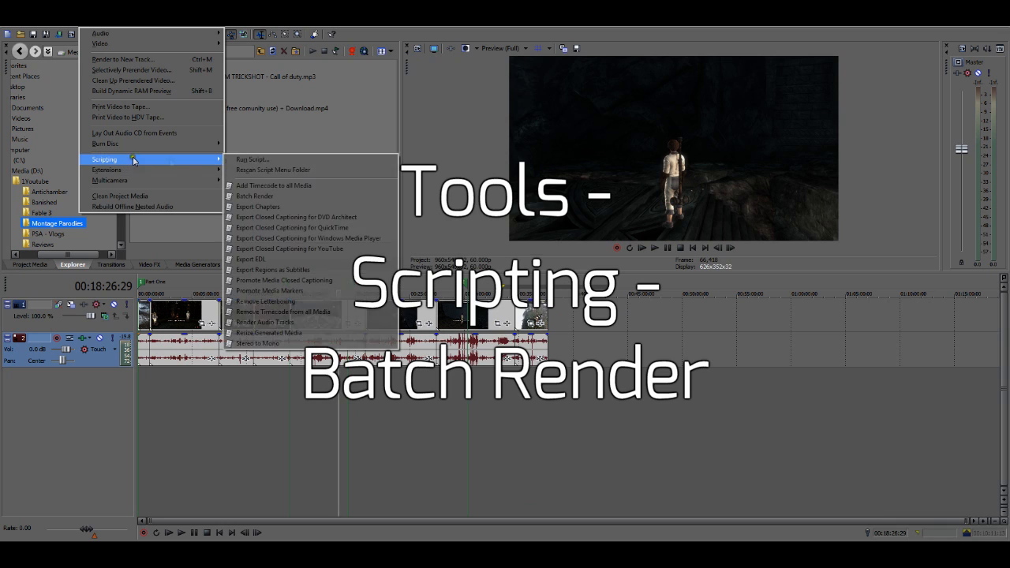
mouse_move(271, 196)
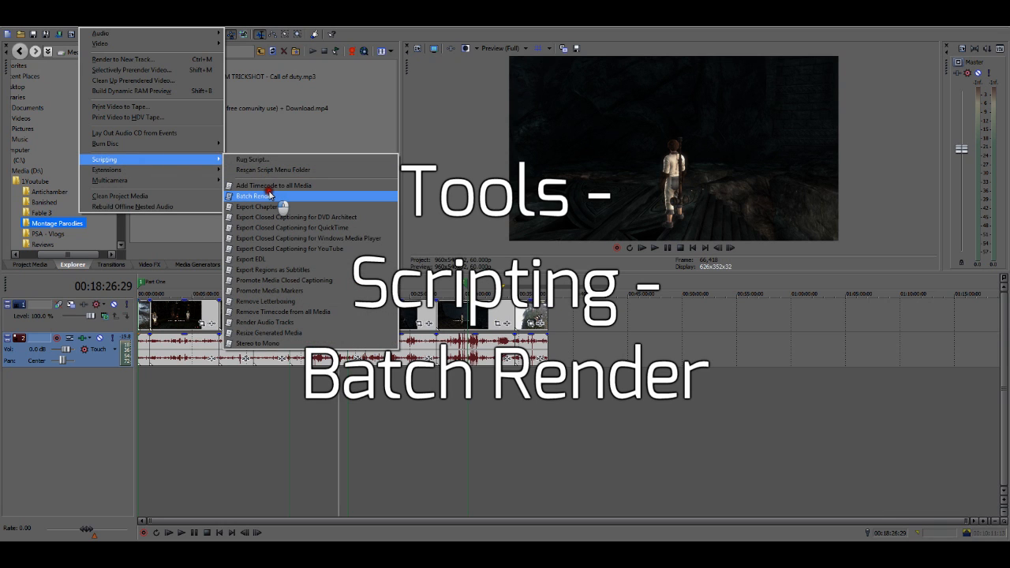
Launch the Batch Render script from Tools > Scripting.
left_click(254, 195)
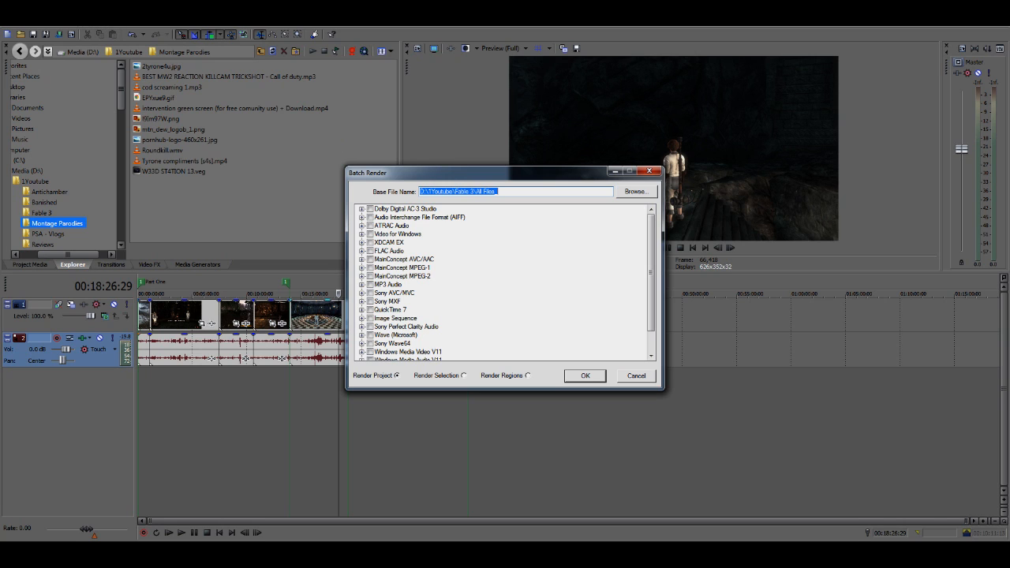
mouse_move(635, 203)
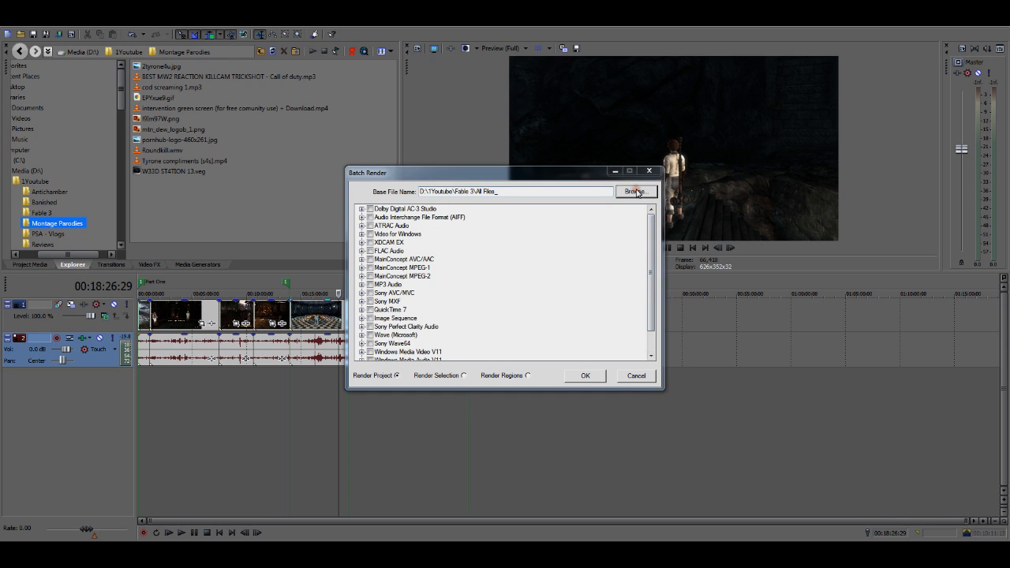
Point the base file name to the Fable 3 folder as the render destination.
left_click(635, 191)
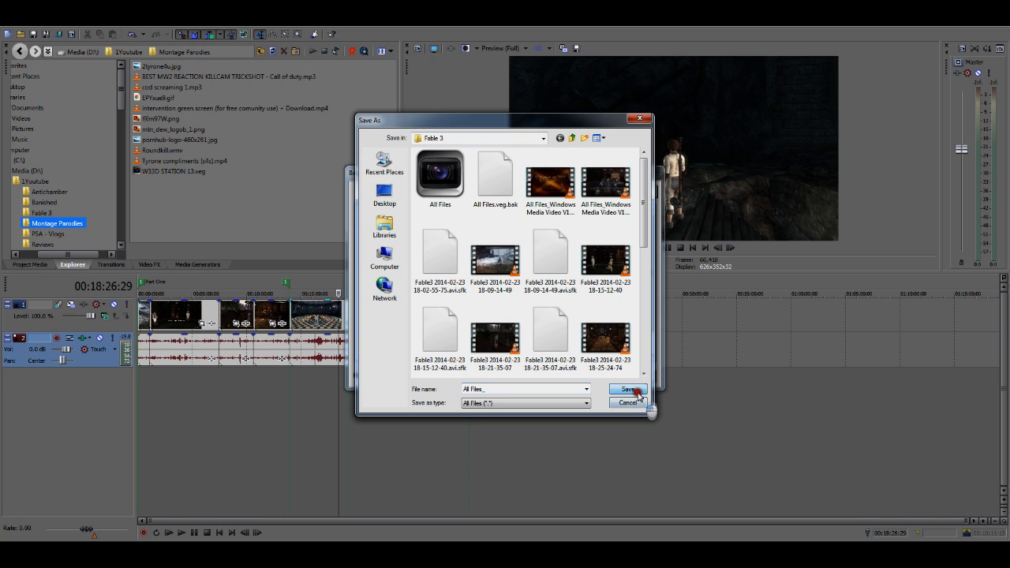
left_click(629, 389)
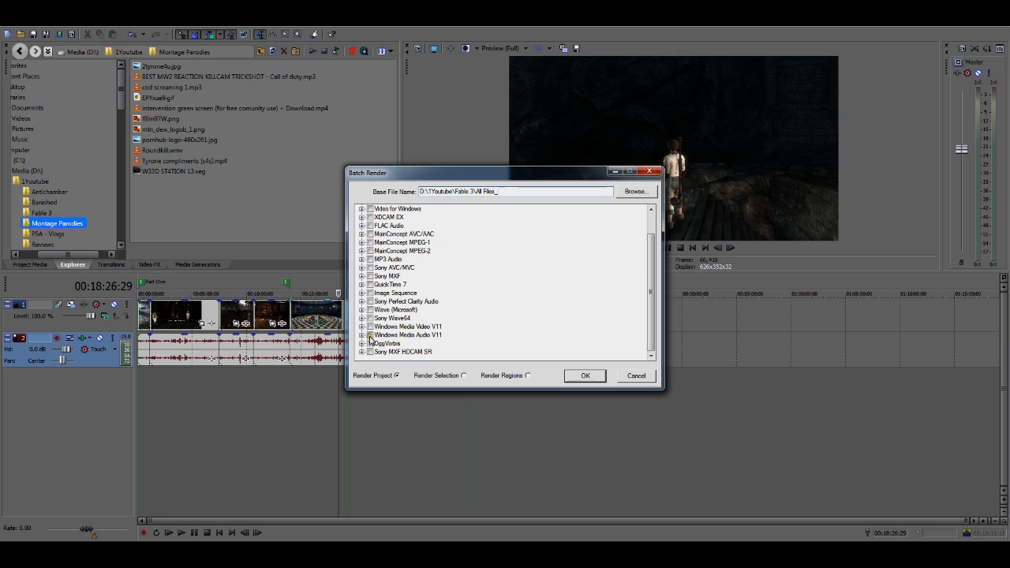
Expand the Windows Media Video V11 format to reveal its HD 720p and 1080p templates.
left_click(368, 309)
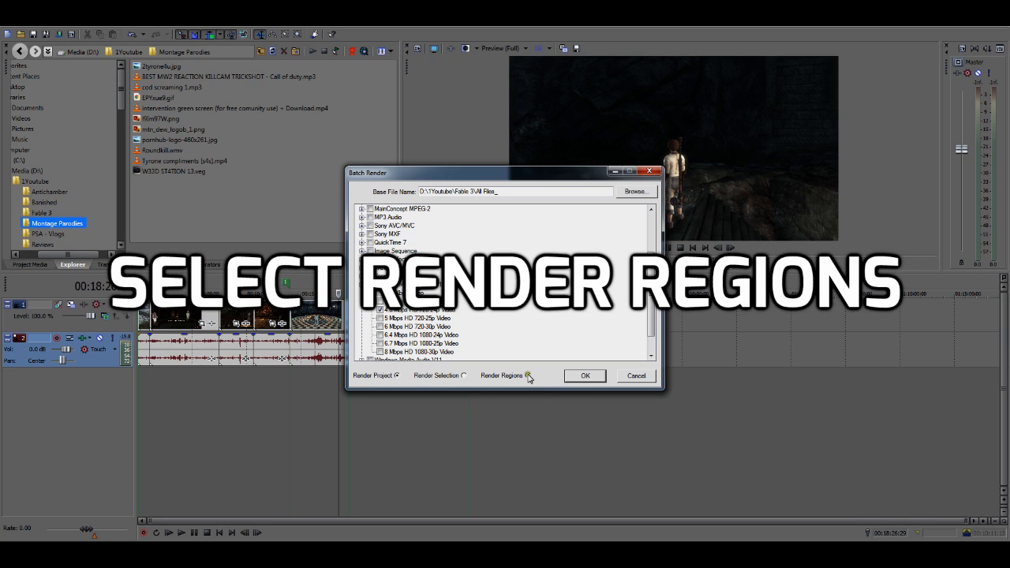
Choose Render Regions with a WMV V11 template, start the render, and cancel the overwrite prompt.
left_click(530, 375)
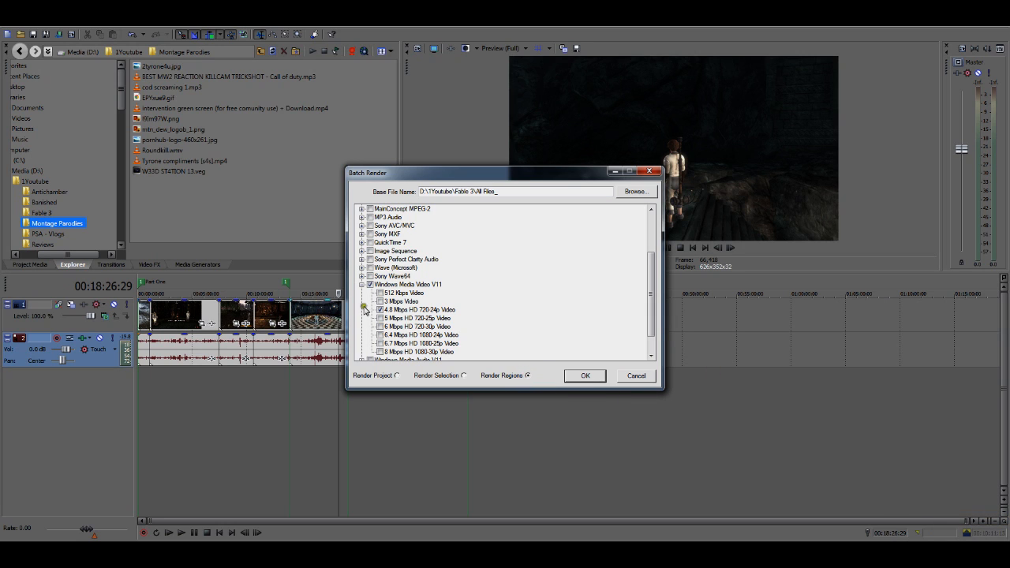
left_click(584, 376)
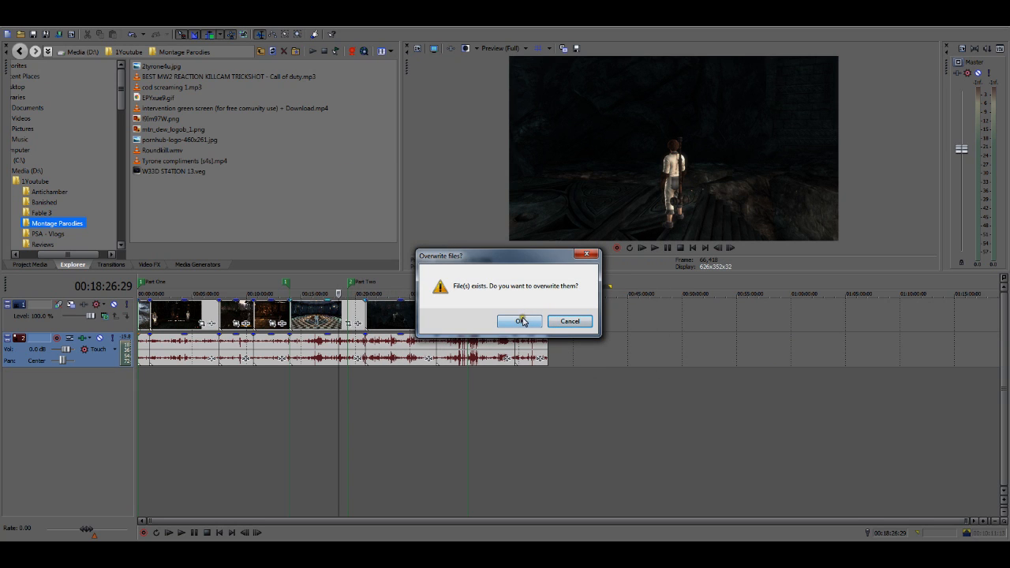
mouse_move(570, 322)
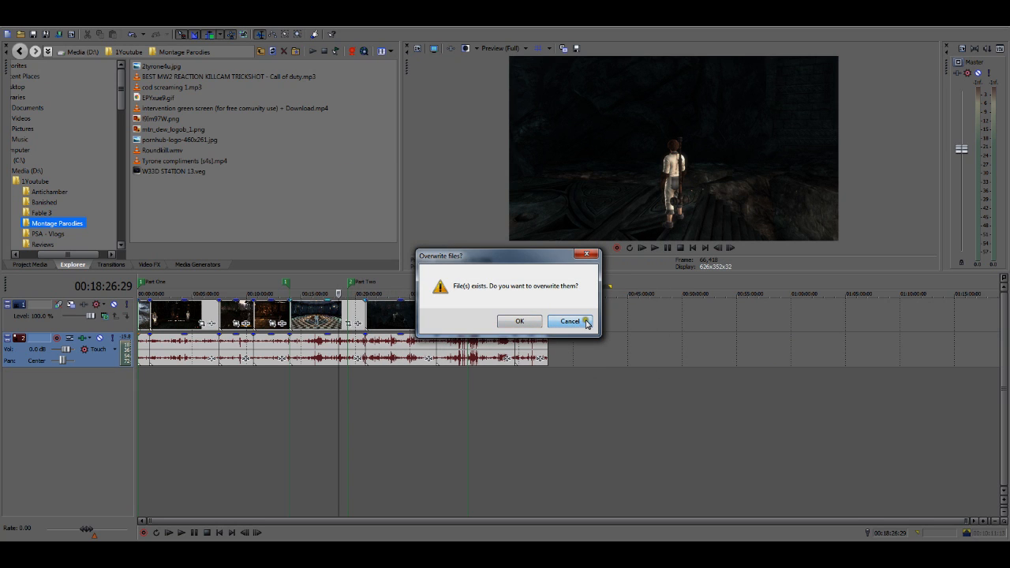
left_click(570, 322)
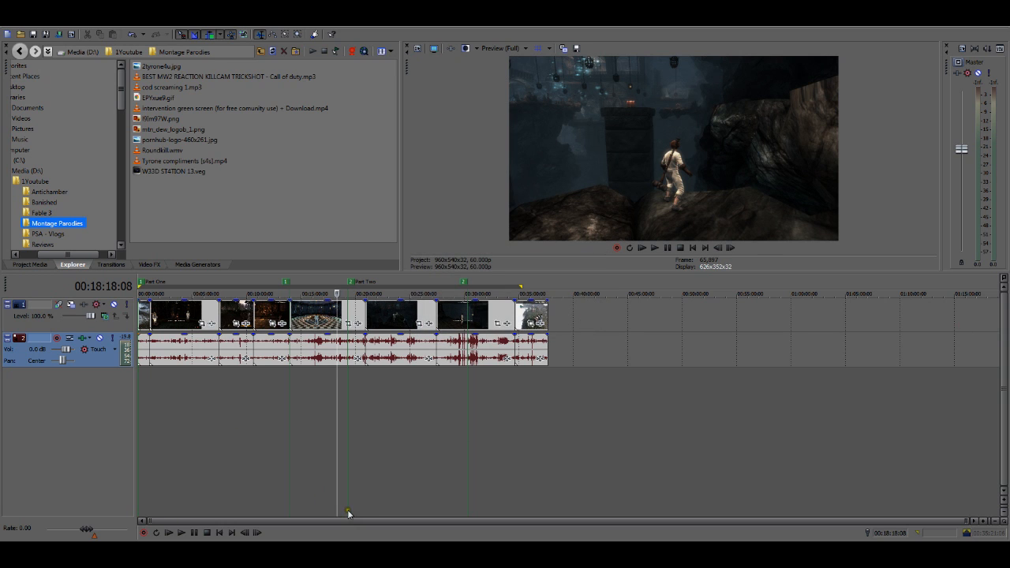
mouse_move(637, 75)
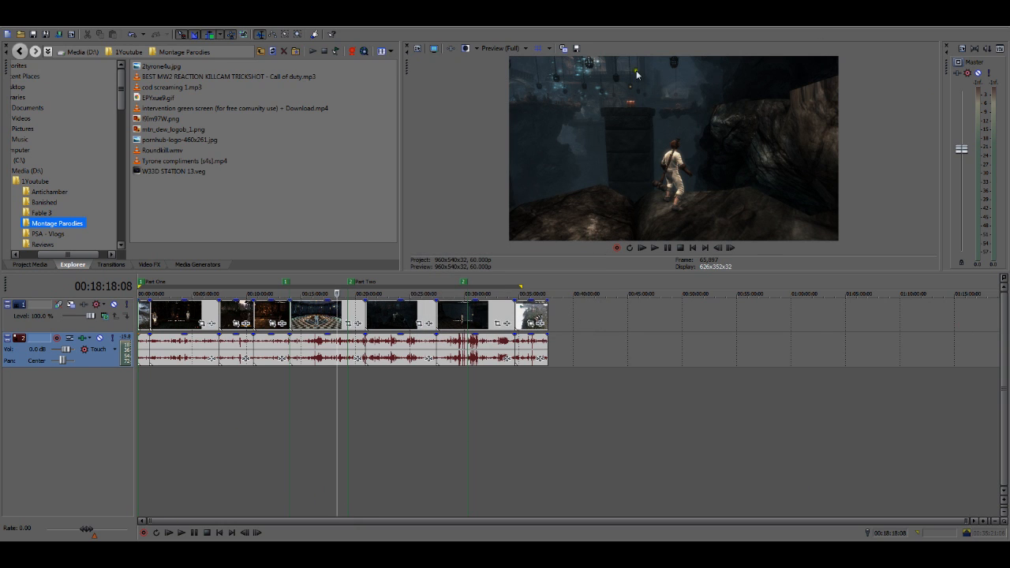